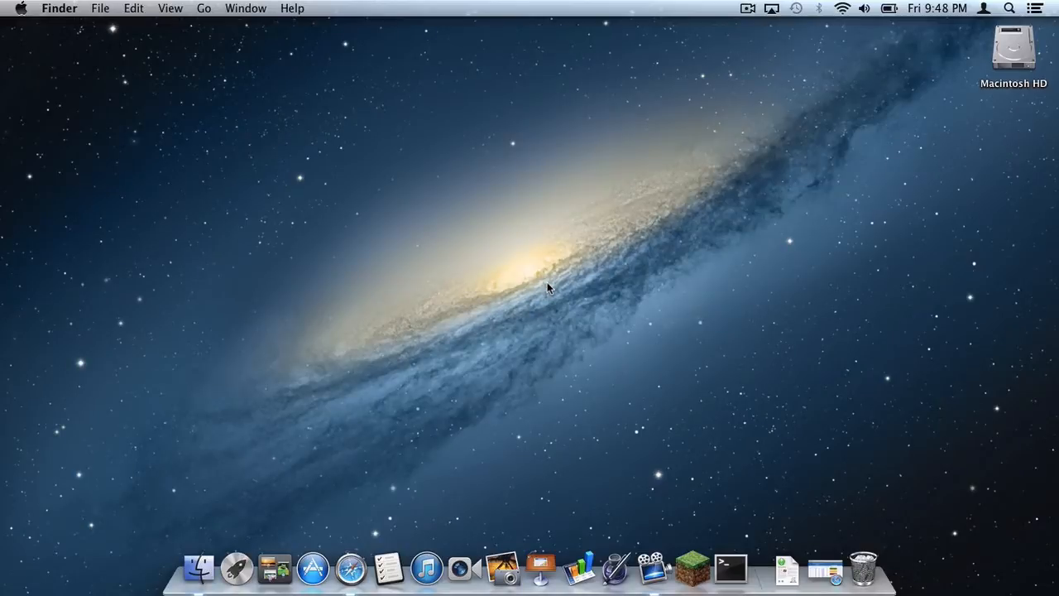
{"action": "mouse_move", "coordinate": [786, 388]}
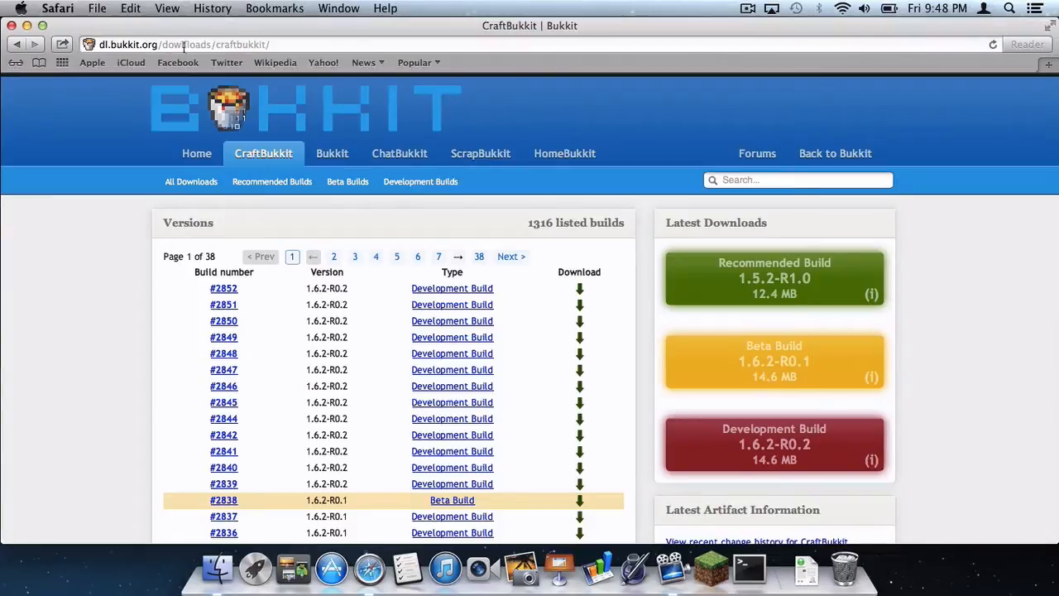
Download the CraftBukkit Beta Build 1.6.2-R0.1 from dl.bukkit.org's downloads page
{"action": "scroll", "scroll_direction": "down", "scroll_amount": 3}
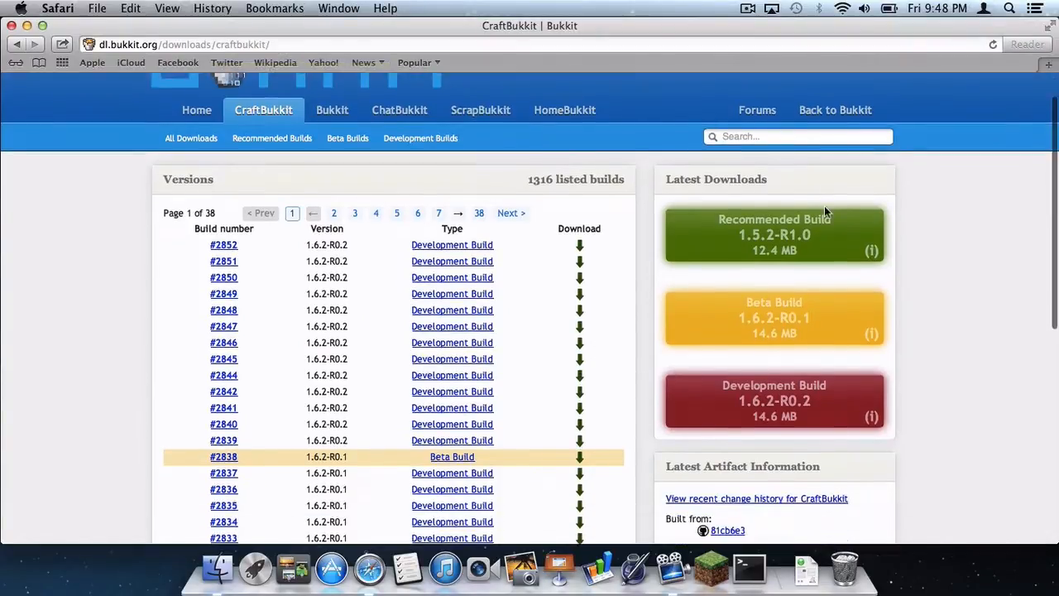
{"action": "mouse_move", "coordinate": [797, 323]}
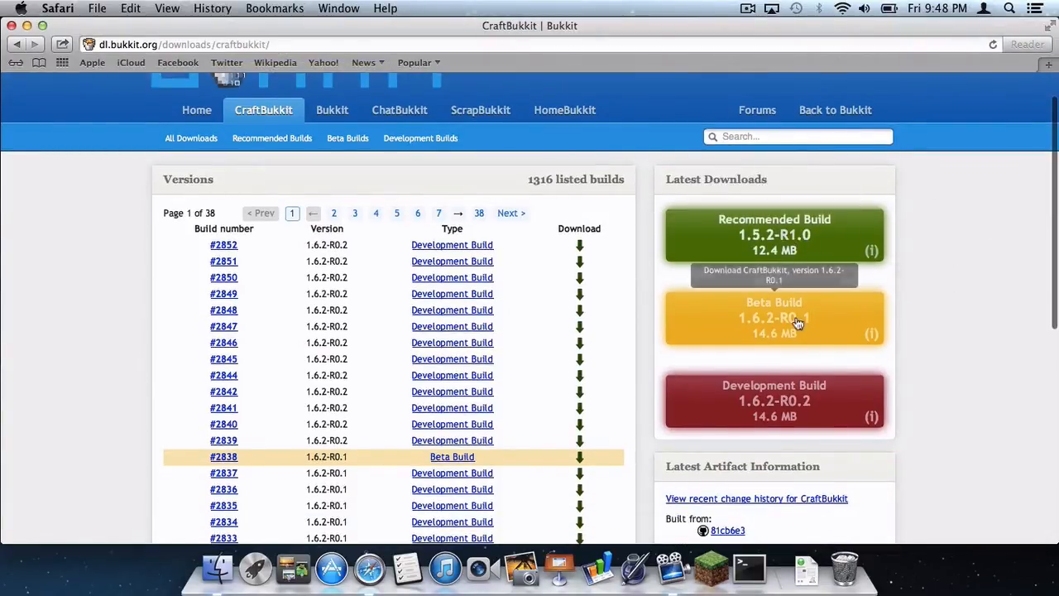
{"action": "mouse_move", "coordinate": [944, 229]}
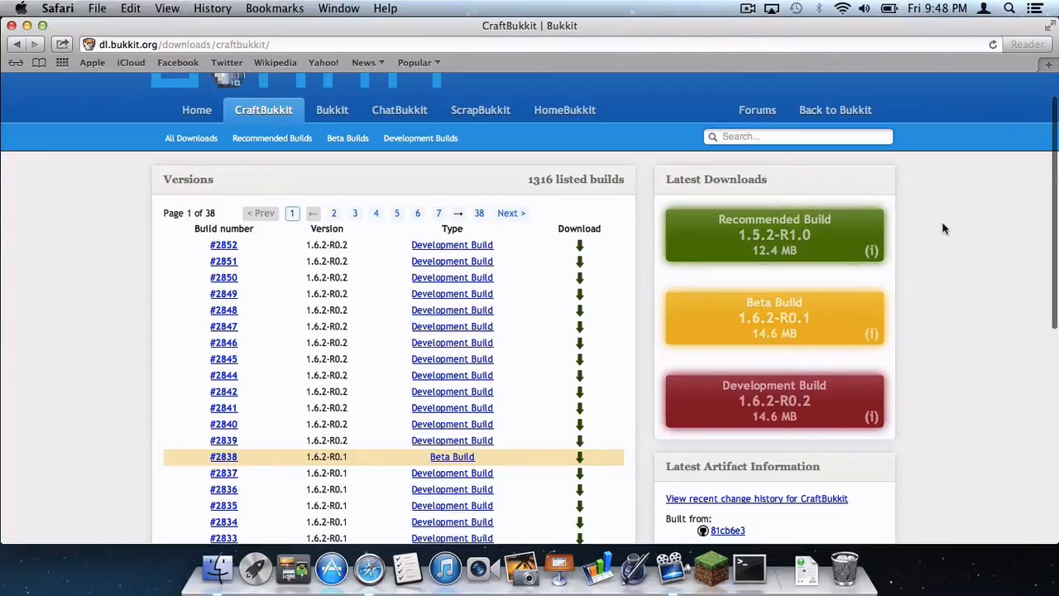
{"action": "mouse_move", "coordinate": [836, 226]}
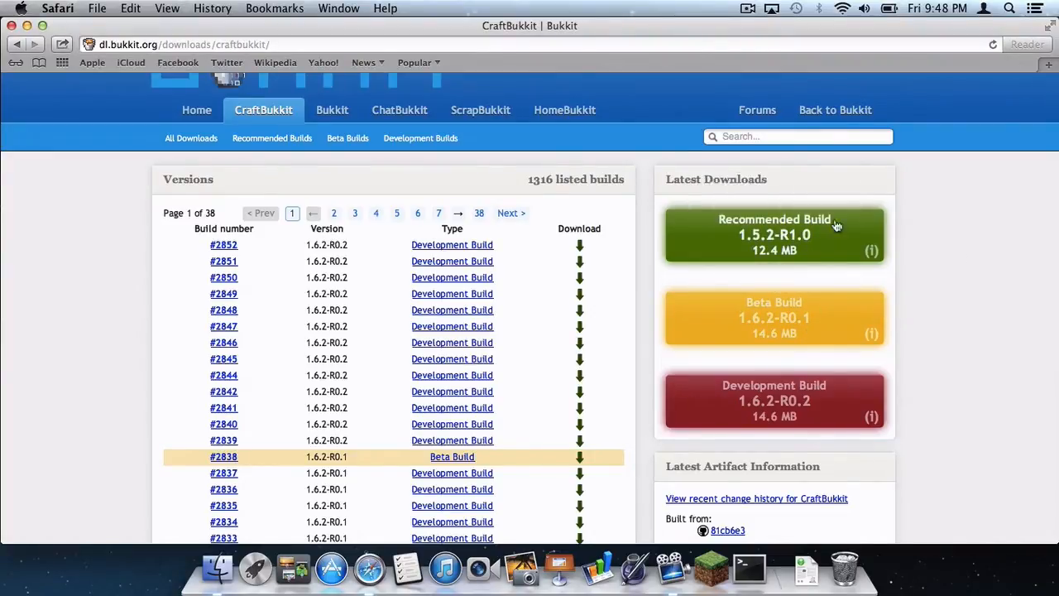
{"action": "mouse_move", "coordinate": [793, 246]}
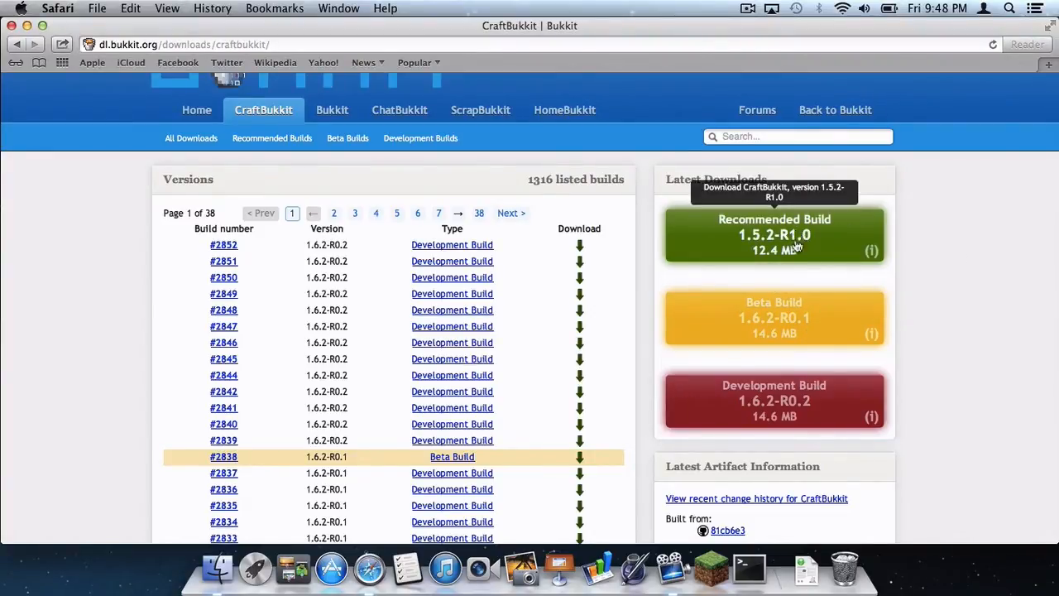
{"action": "mouse_move", "coordinate": [781, 316]}
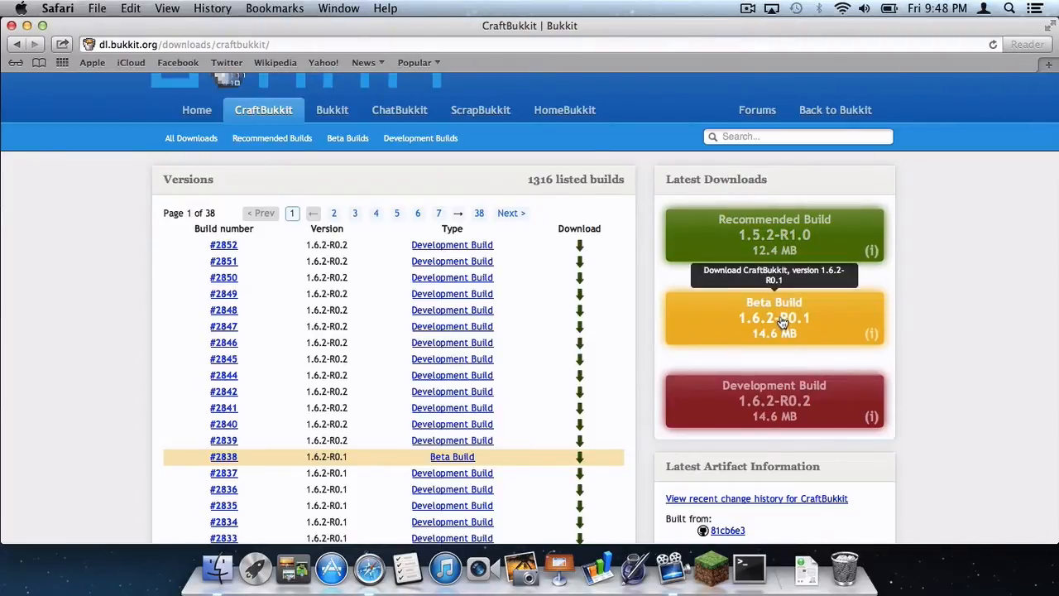
{"action": "mouse_move", "coordinate": [792, 248]}
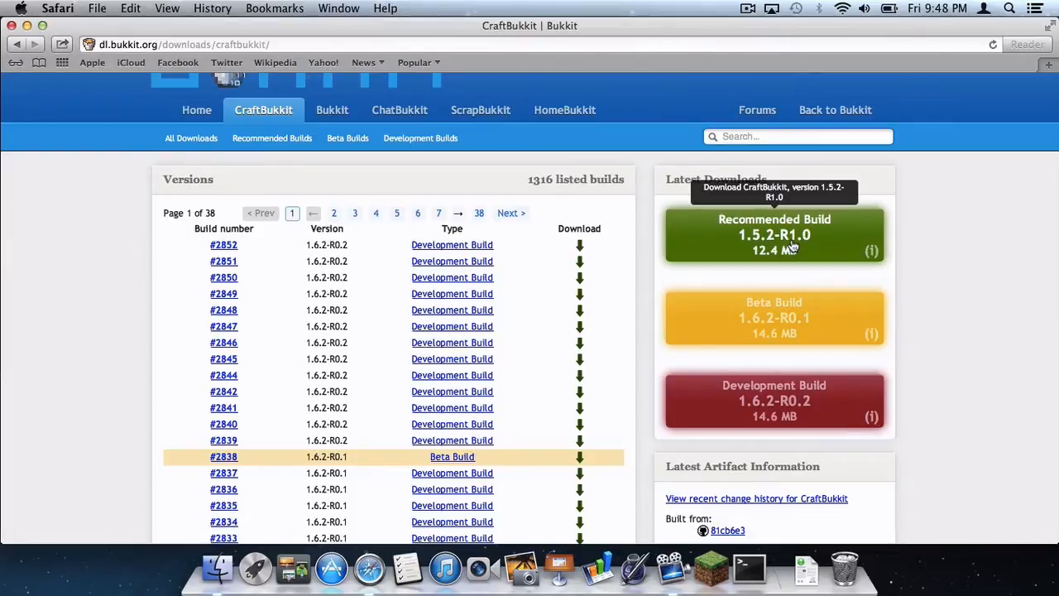
{"action": "mouse_move", "coordinate": [864, 388]}
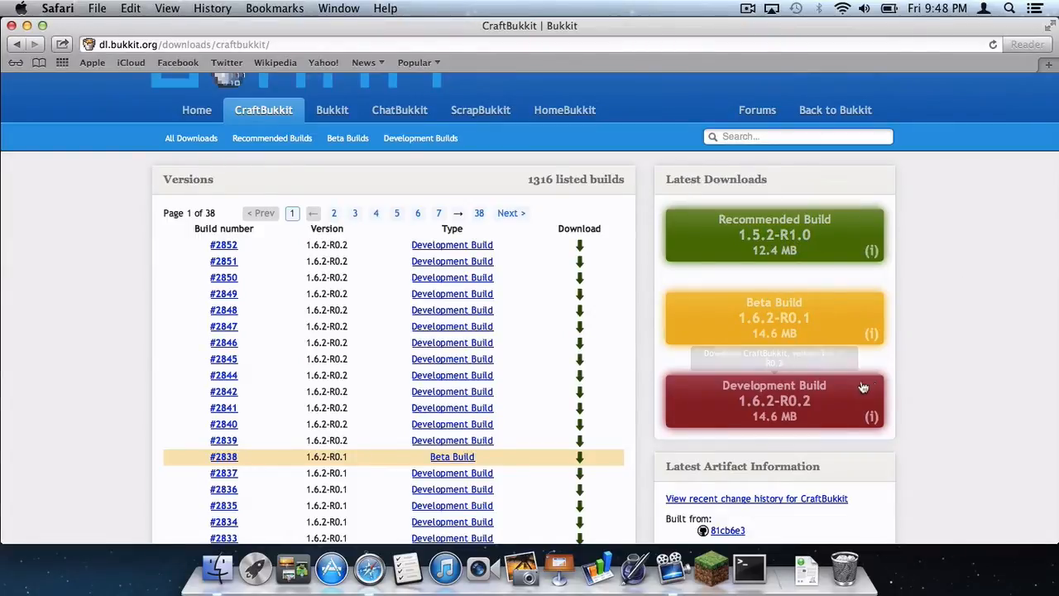
{"action": "mouse_move", "coordinate": [799, 398]}
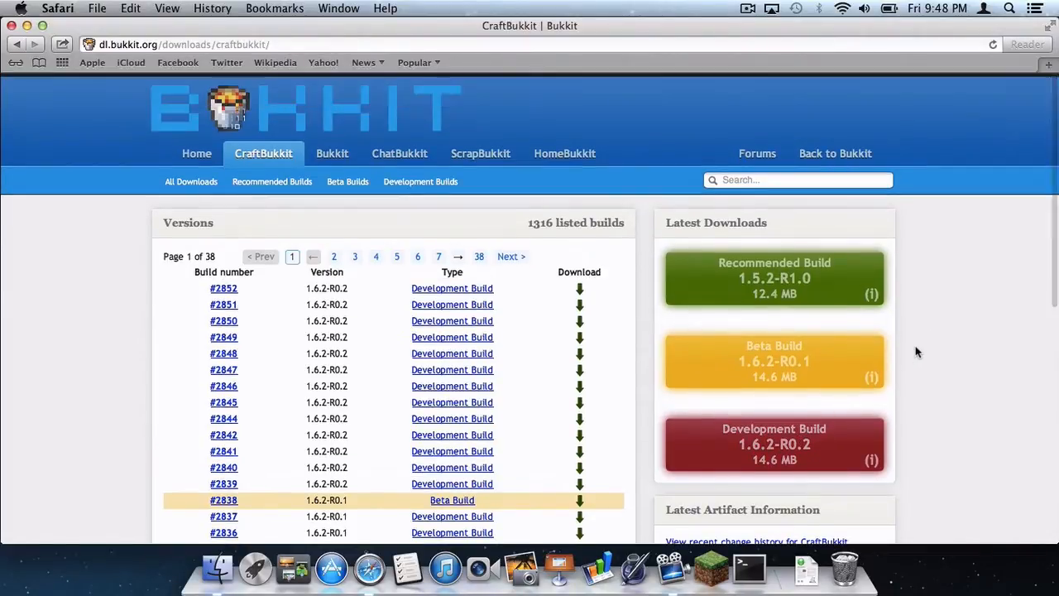
{"action": "mouse_move", "coordinate": [828, 289]}
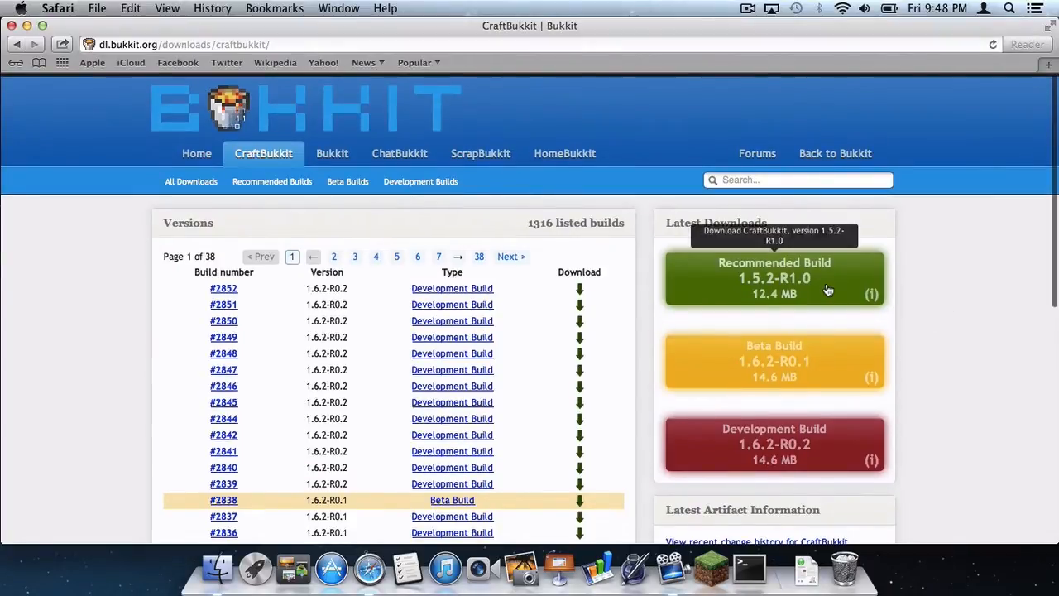
{"action": "mouse_move", "coordinate": [925, 338]}
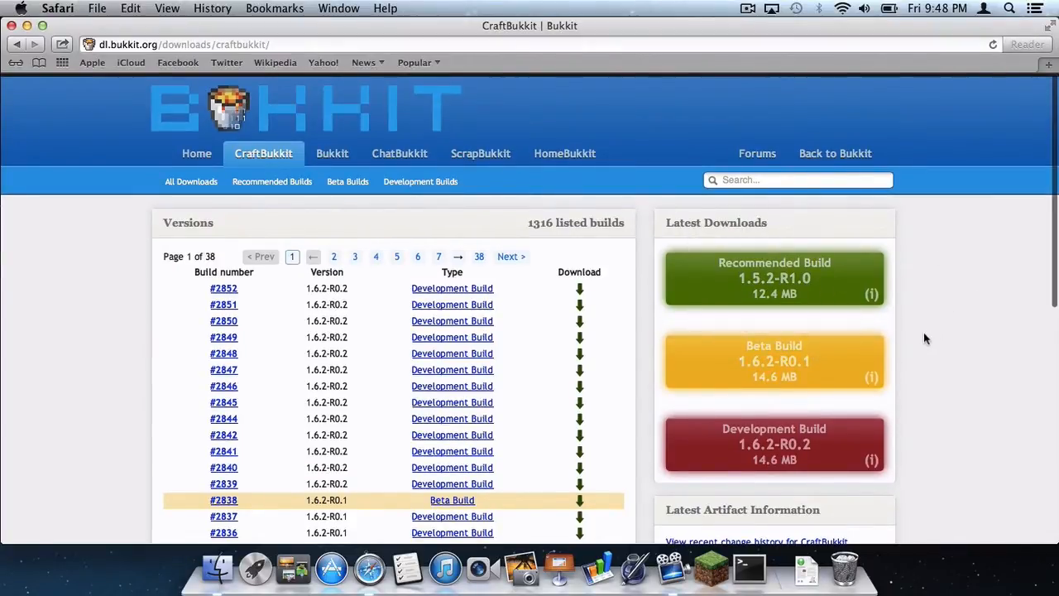
{"action": "mouse_move", "coordinate": [786, 357]}
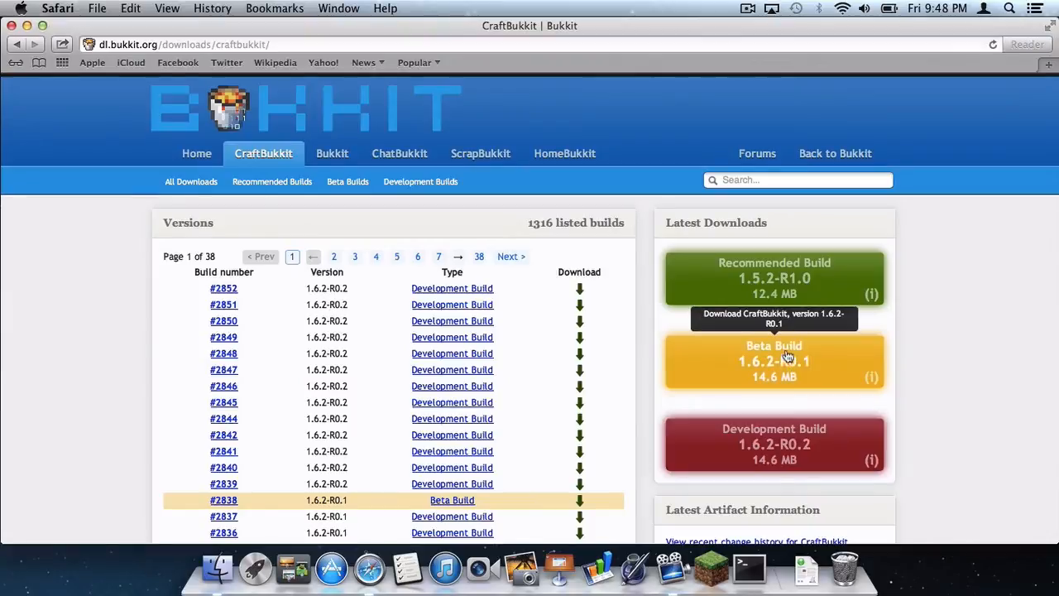
{"action": "left_click", "coordinate": [789, 359]}
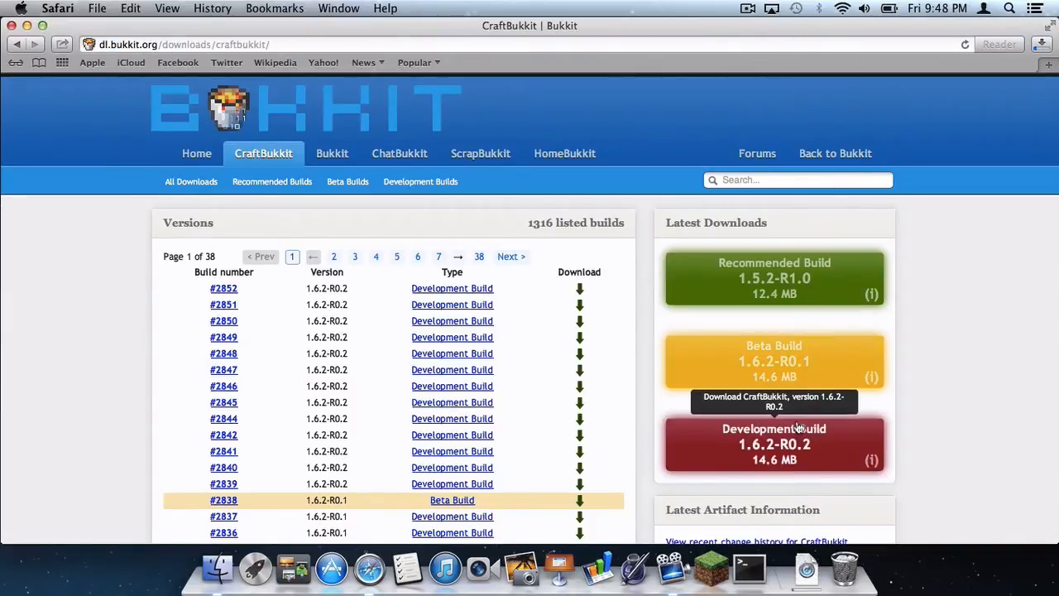
{"action": "mouse_move", "coordinate": [914, 439]}
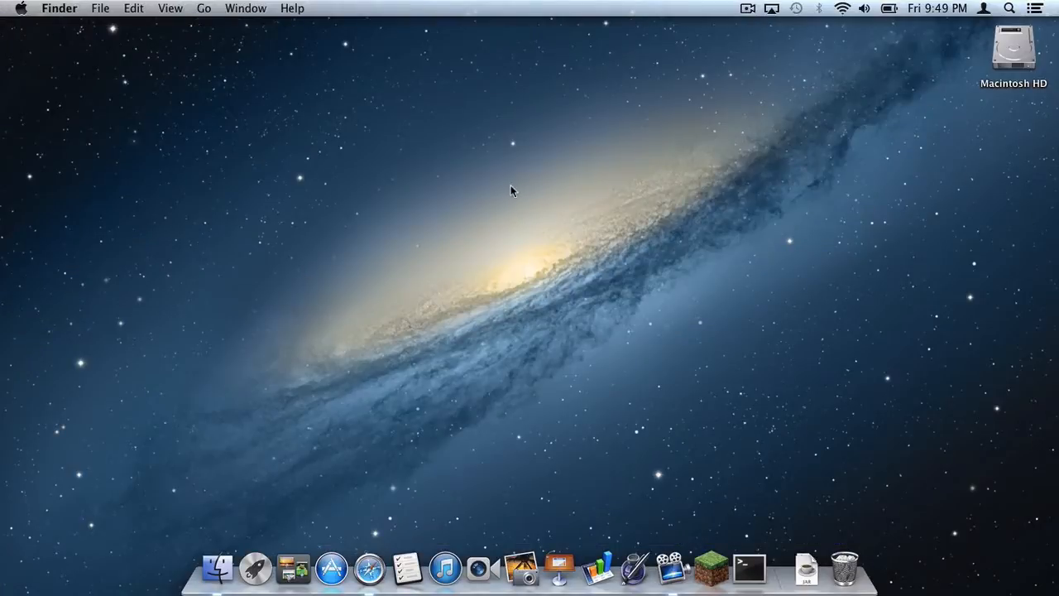
Make a new desktop folder named CraftBukkit and open it
{"action": "right_click", "coordinate": [570, 205]}
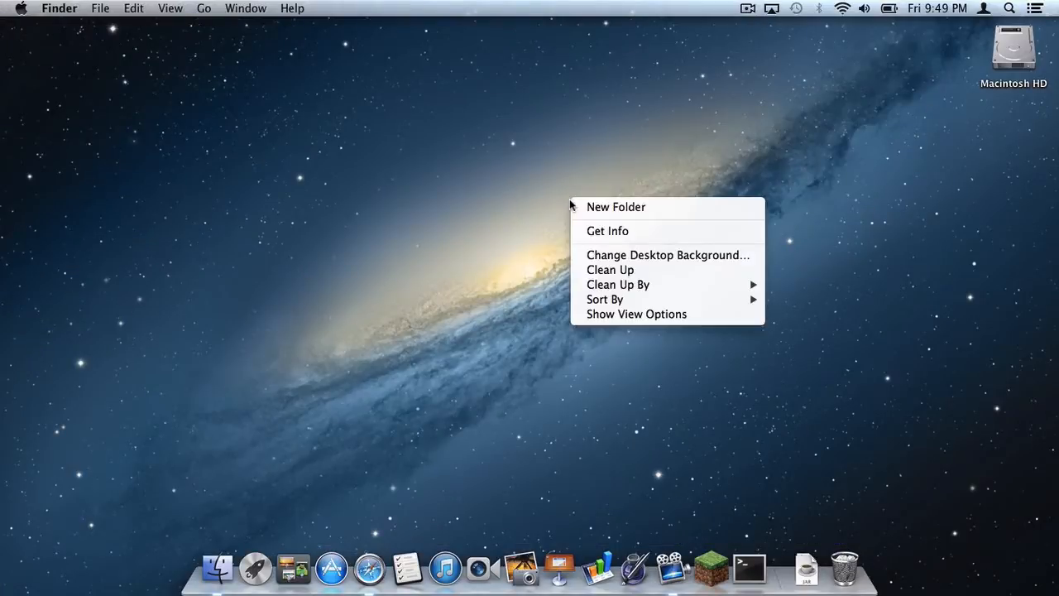
{"action": "left_click", "coordinate": [616, 206]}
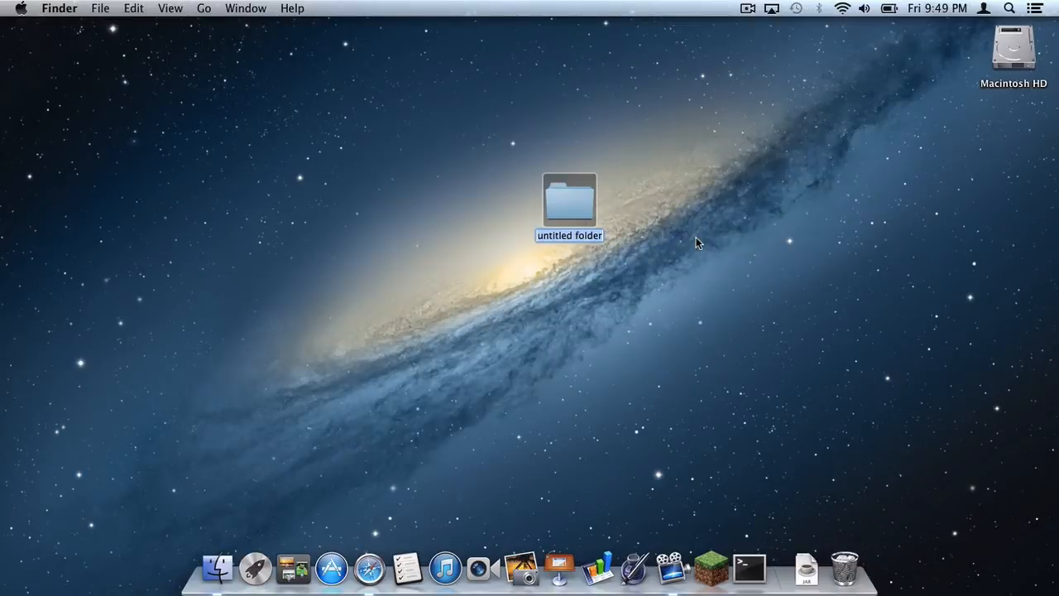
{"action": "type", "text": "CraftBukkit"}
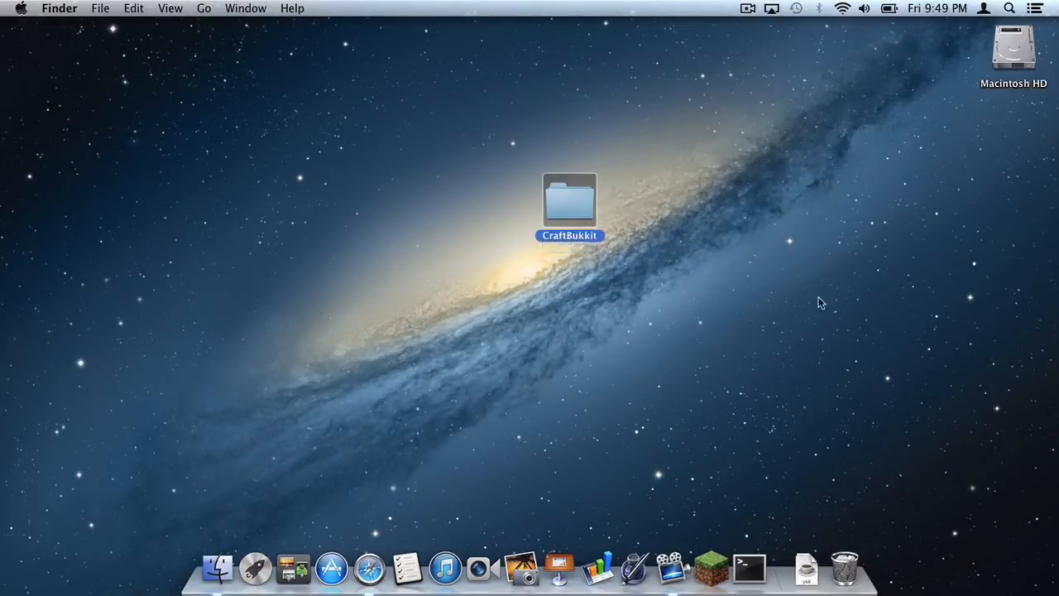
{"action": "left_click", "coordinate": [808, 578]}
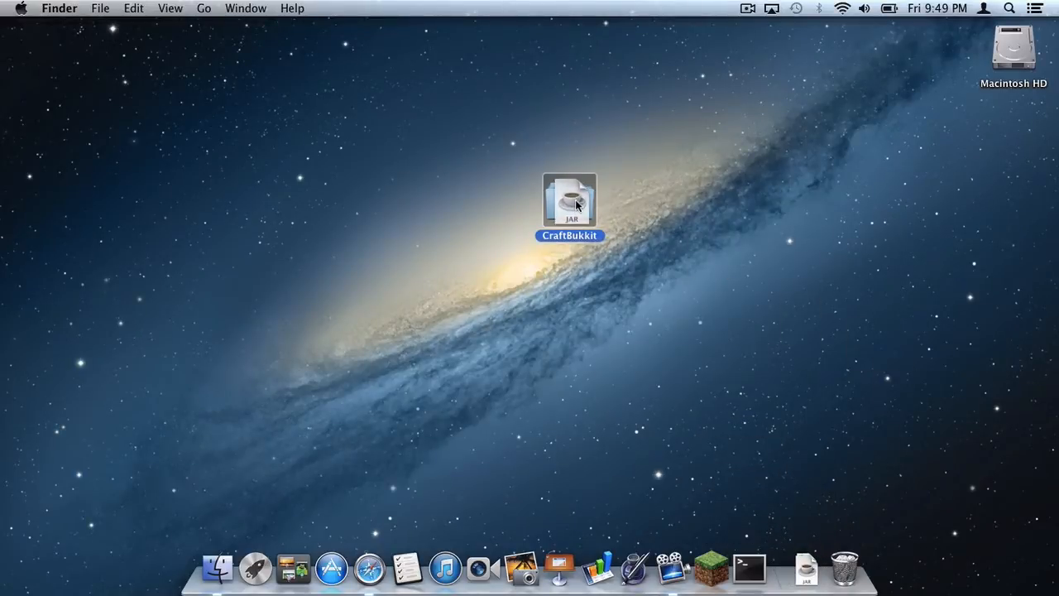
{"action": "double_click", "coordinate": [569, 201]}
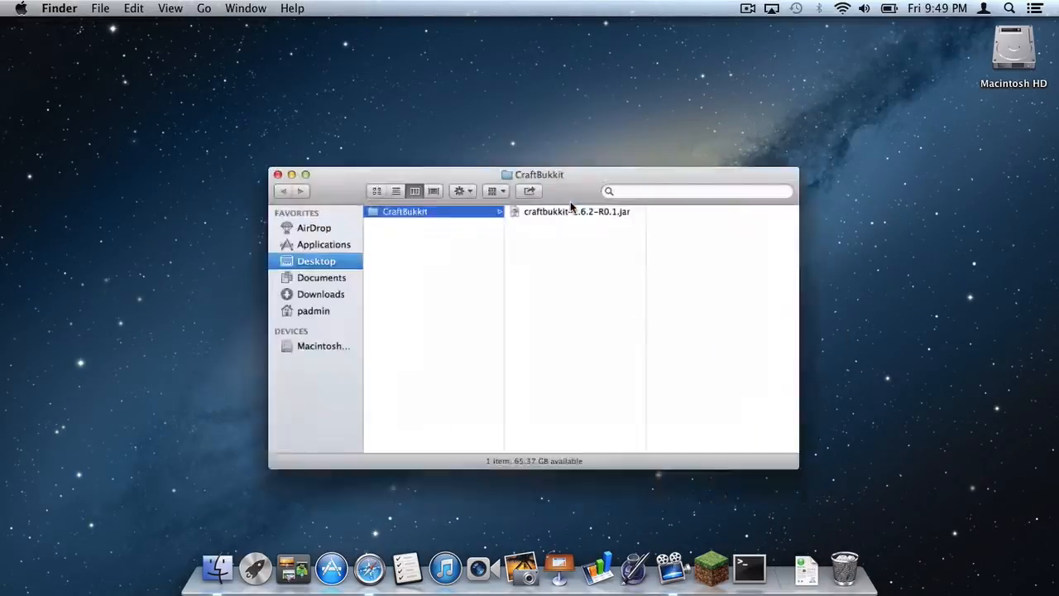
Rename craftbukkit-1.6.2-R0.1.jar to the shorter craftbukkit.jar name
{"action": "left_click", "coordinate": [574, 211]}
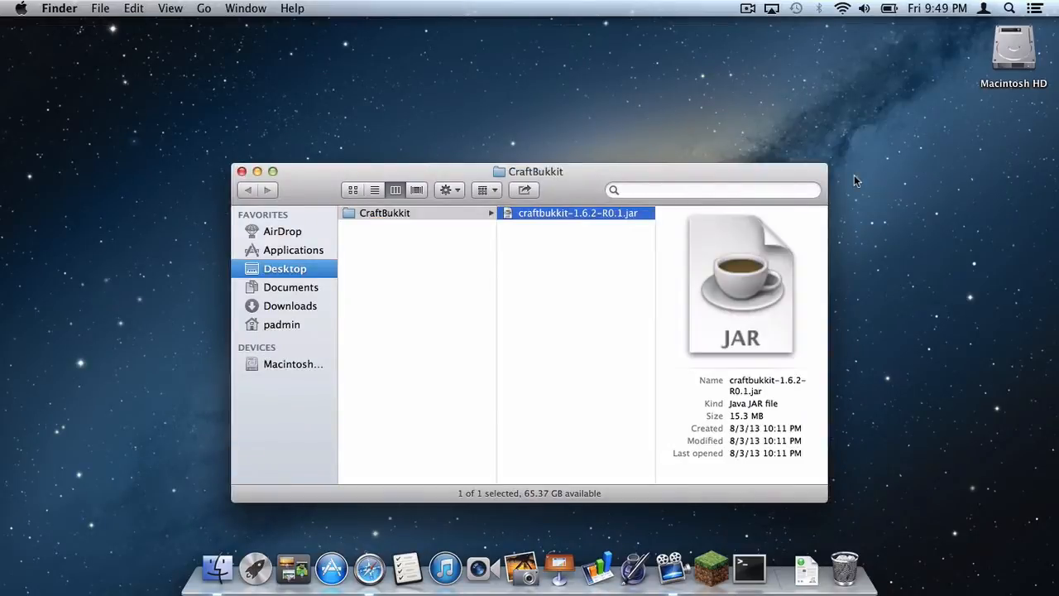
{"action": "type", "text": "craft.jar"}
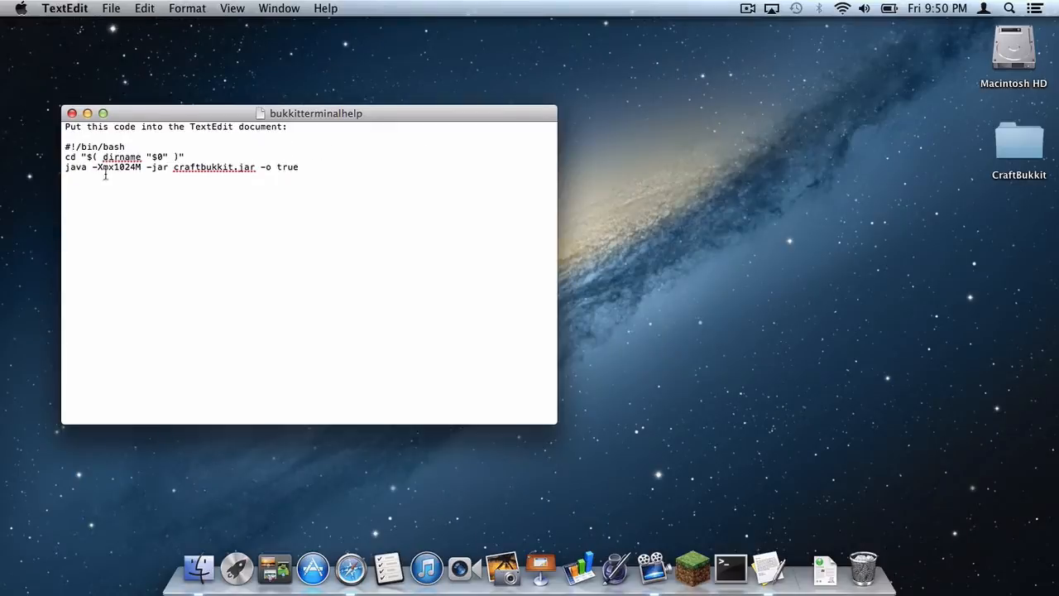
Paste the three-line bash launch script into a new TextEdit document and start saving it
{"action": "left_click", "coordinate": [111, 8]}
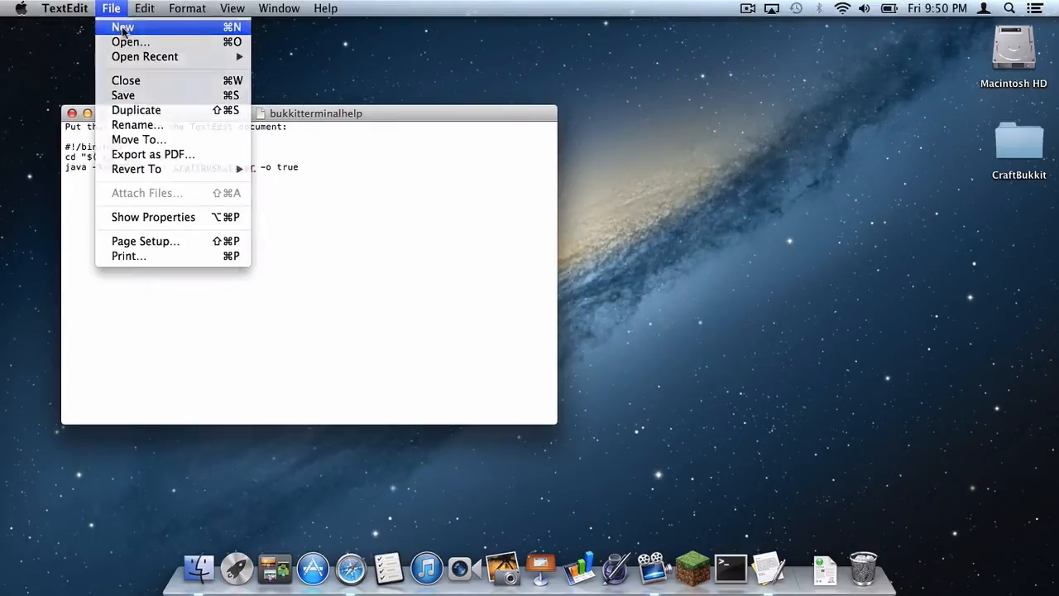
{"action": "left_click", "coordinate": [121, 28]}
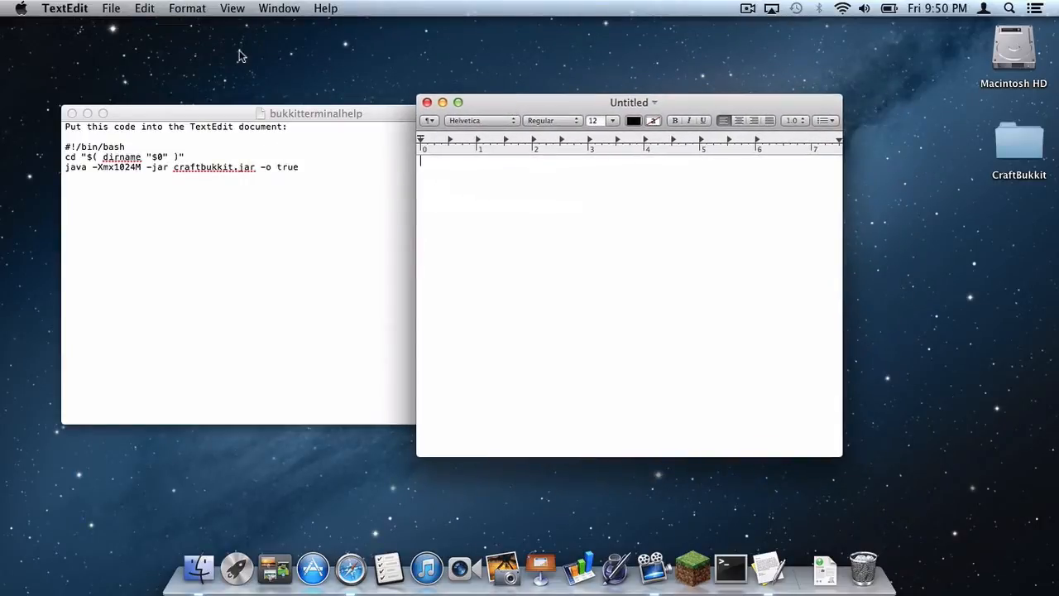
{"action": "left_click", "coordinate": [186, 7]}
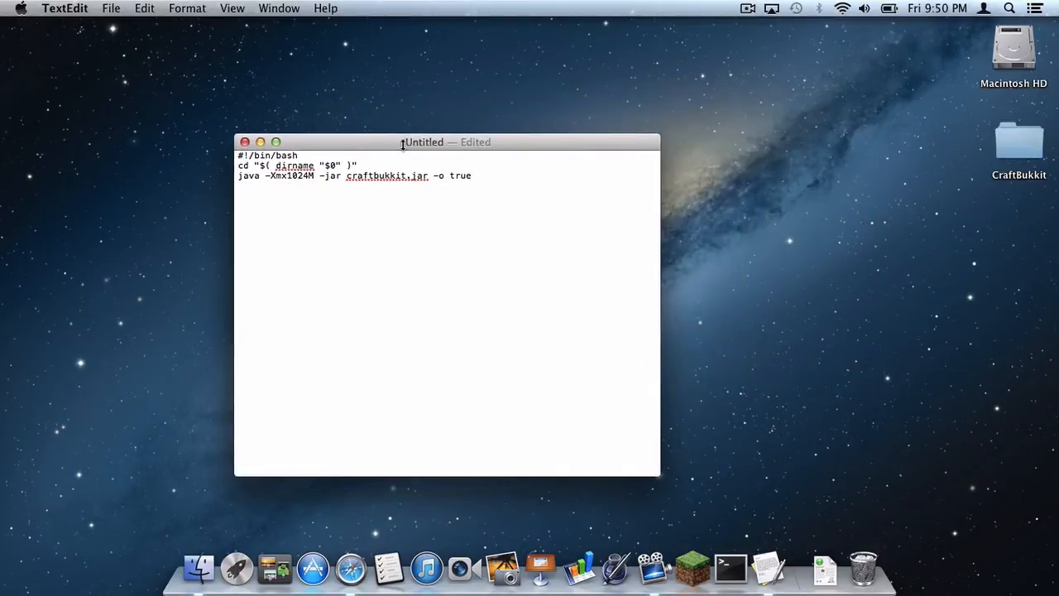
{"action": "left_click", "coordinate": [111, 8]}
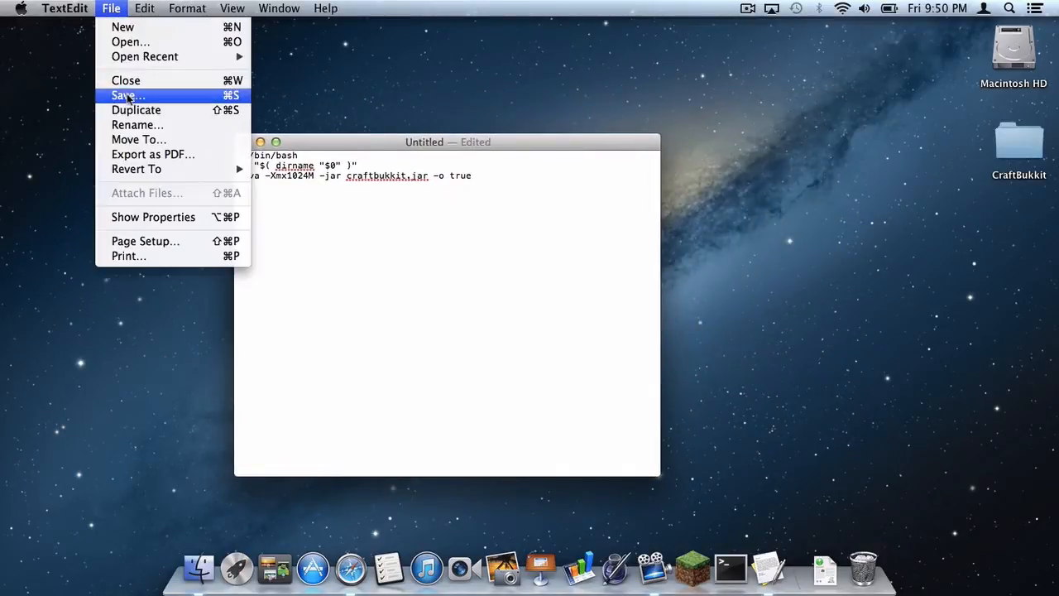
{"action": "left_click", "coordinate": [124, 95]}
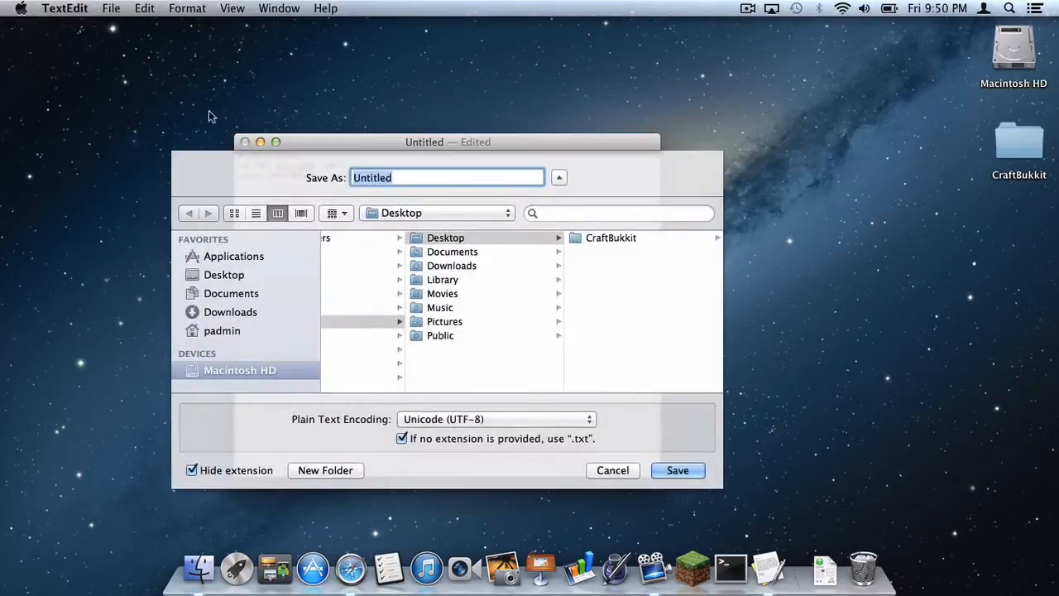
Save the script as start_server.command in the CraftBukkit folder, then close the document
{"action": "double_click", "coordinate": [611, 237]}
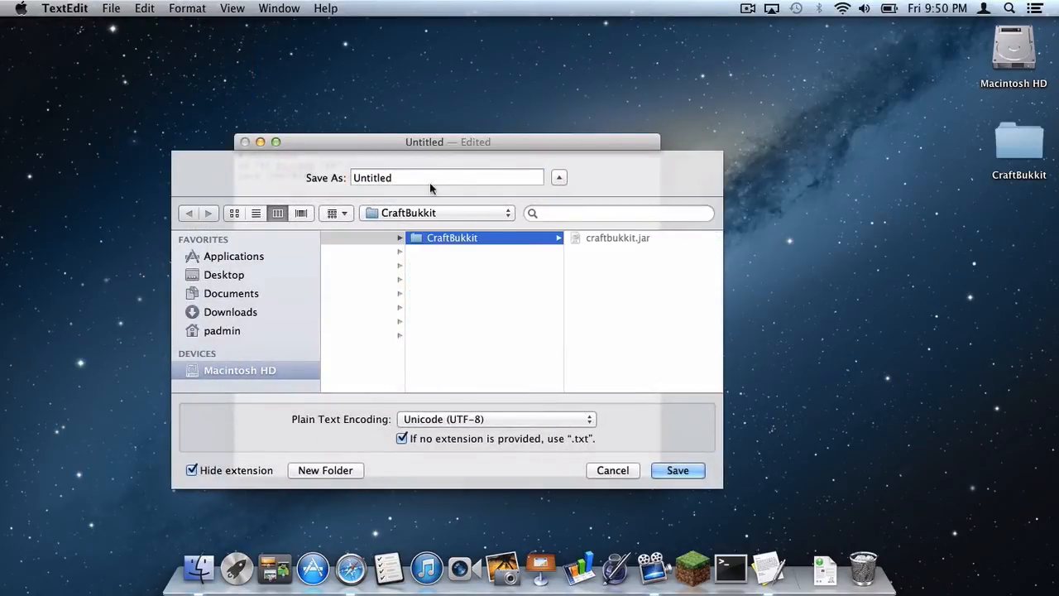
{"action": "type", "text": "start"}
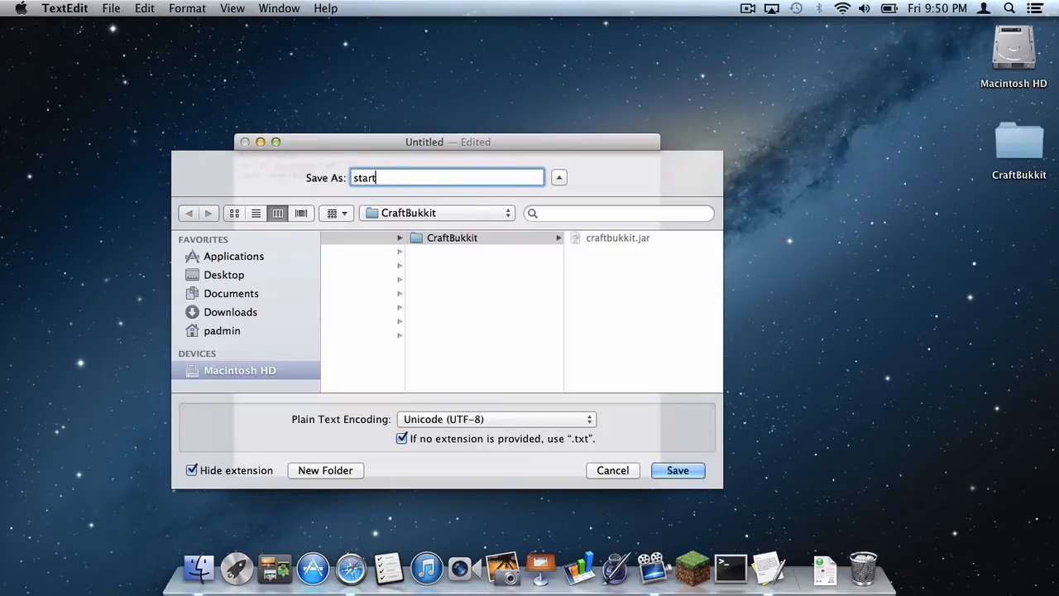
{"action": "type", "text": "_server.command"}
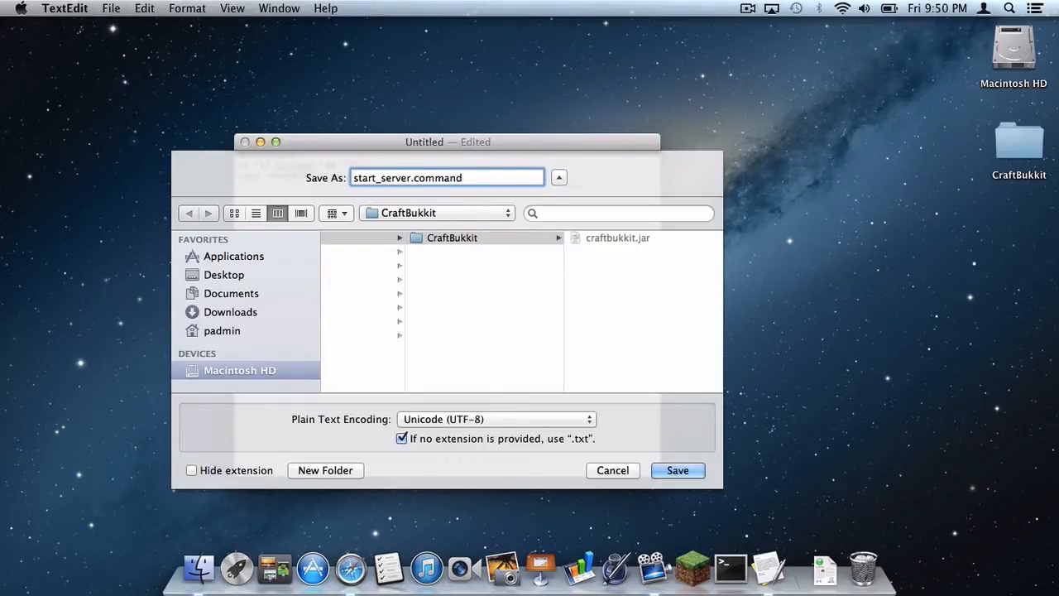
{"action": "left_click", "coordinate": [677, 470]}
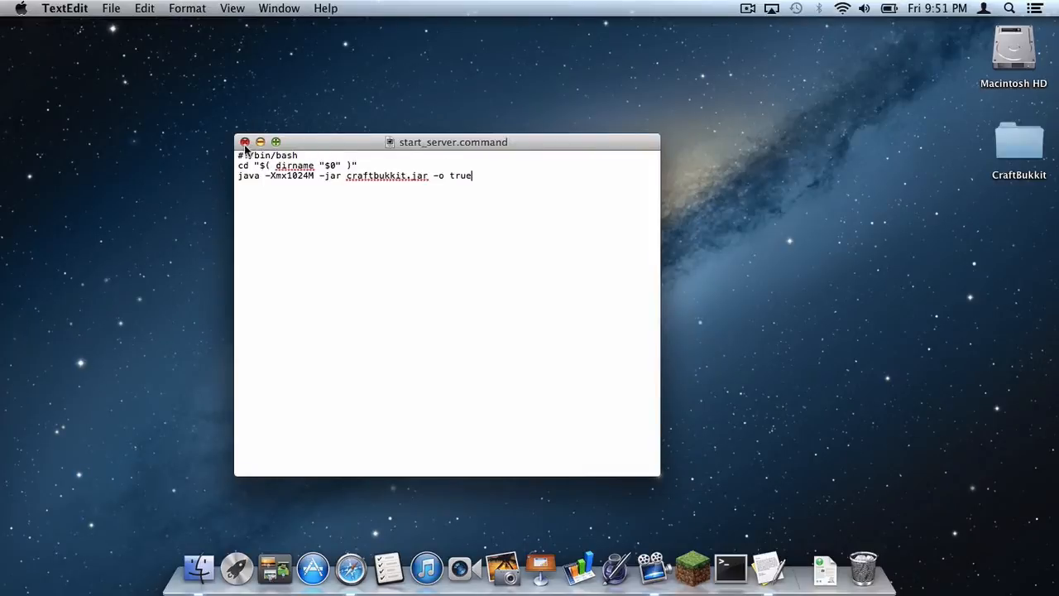
{"action": "left_click", "coordinate": [246, 142]}
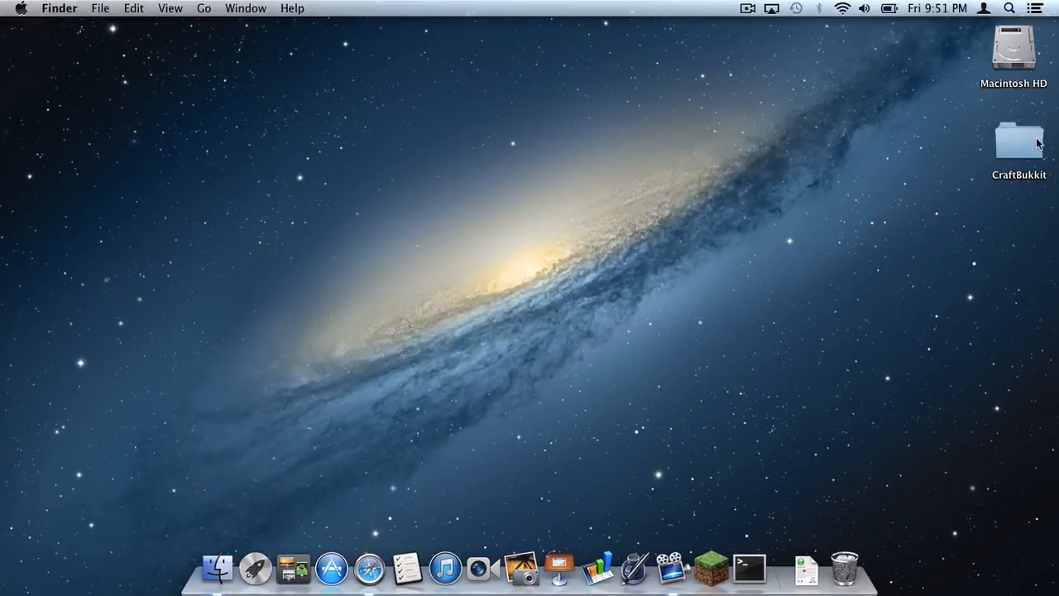
Run chmod a+x on start_server.command in Terminal
{"action": "double_click", "coordinate": [1019, 147]}
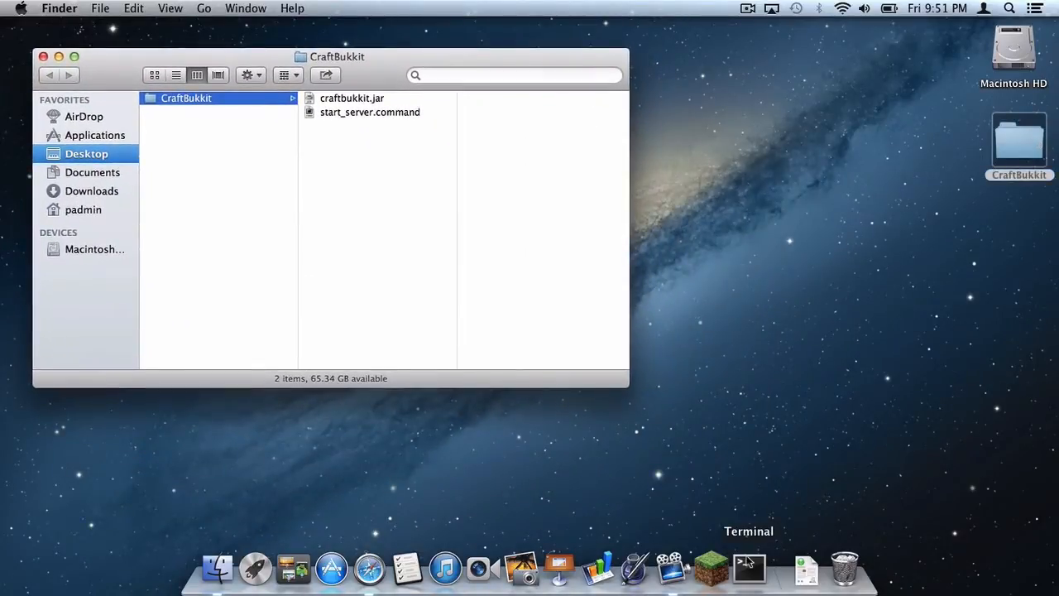
{"action": "left_click", "coordinate": [754, 576]}
{"action": "type", "text": "chmod a+"}
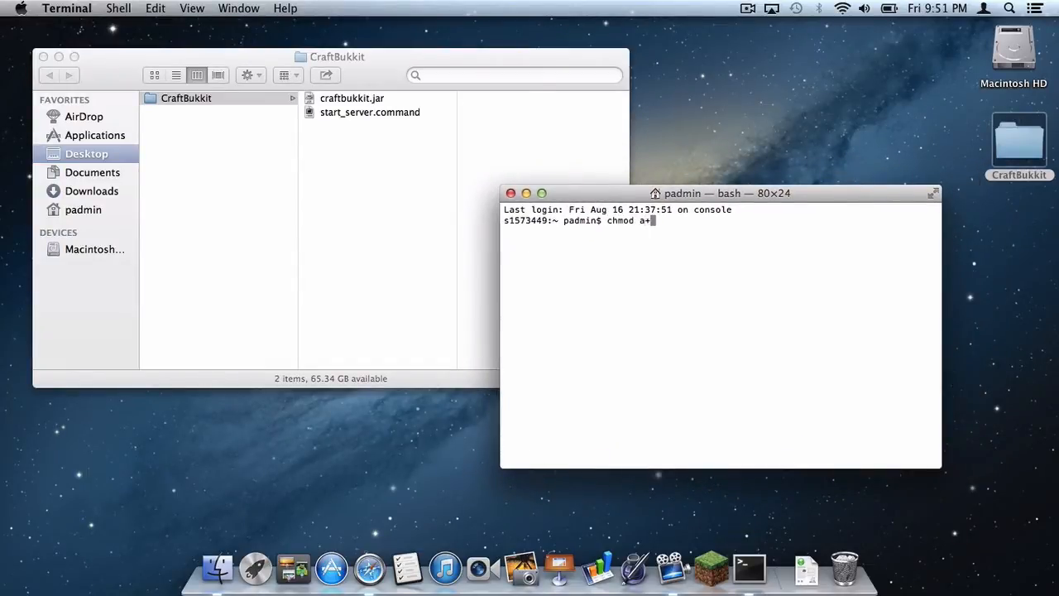
{"action": "type", "text": "x"}
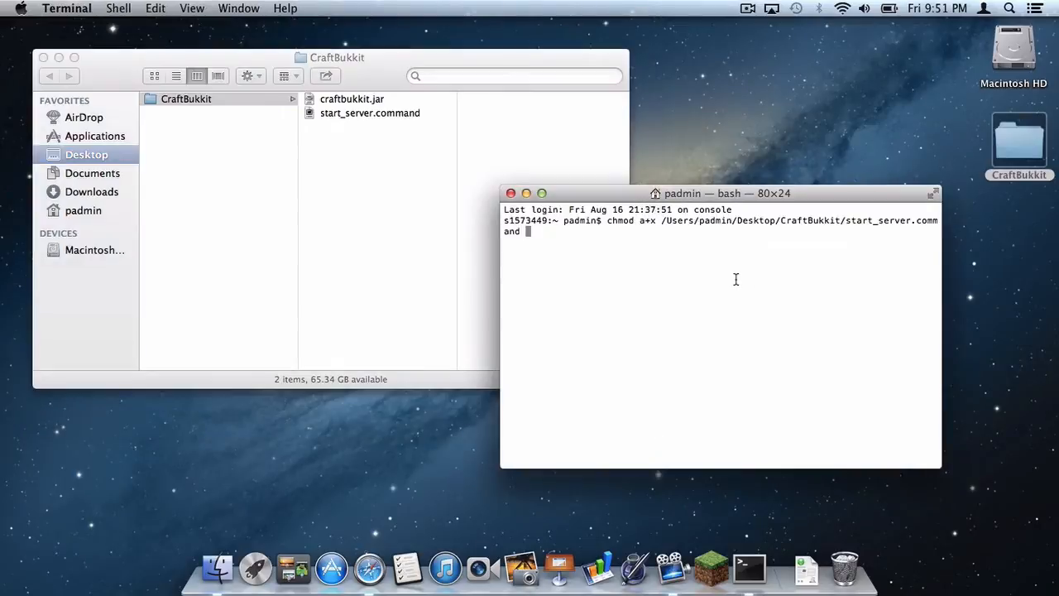
{"action": "key", "text": "Return"}
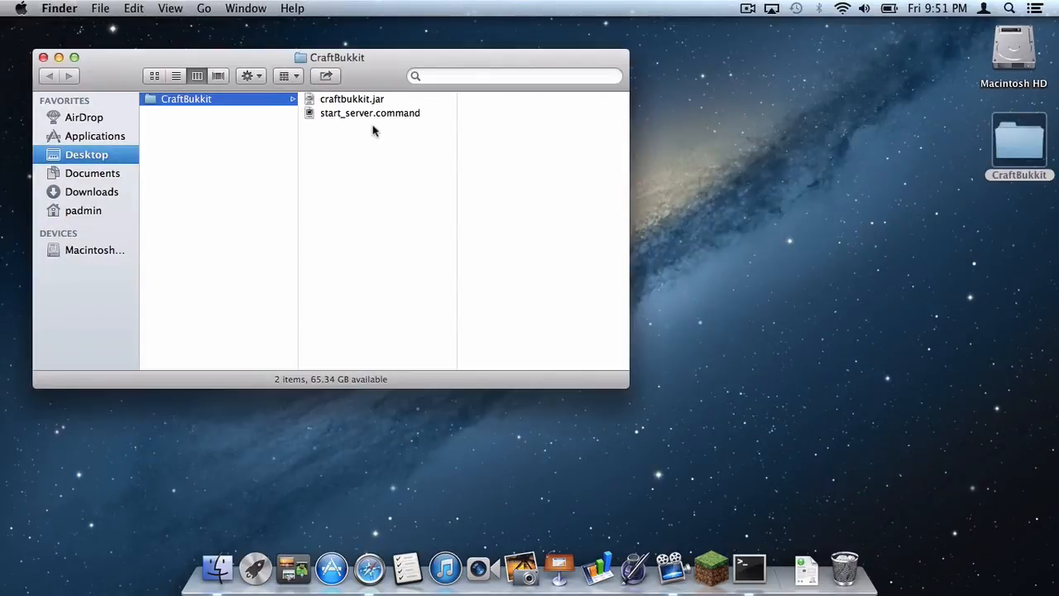
Launch start_server.command and let the CraftBukkit server reach Done
{"action": "left_click", "coordinate": [369, 112]}
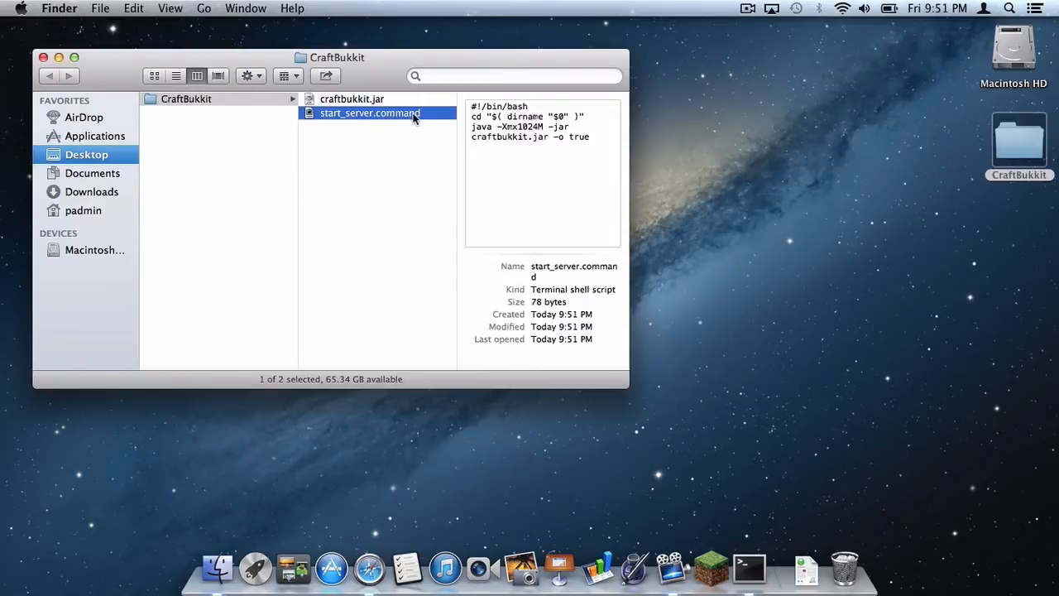
{"action": "double_click", "coordinate": [370, 113]}
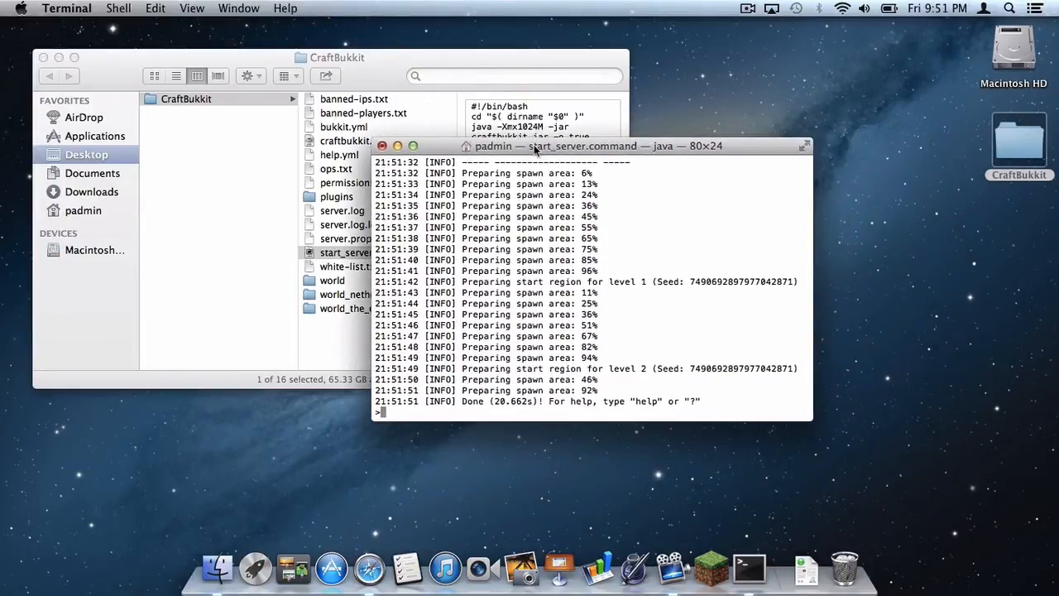
{"action": "mouse_move", "coordinate": [717, 575]}
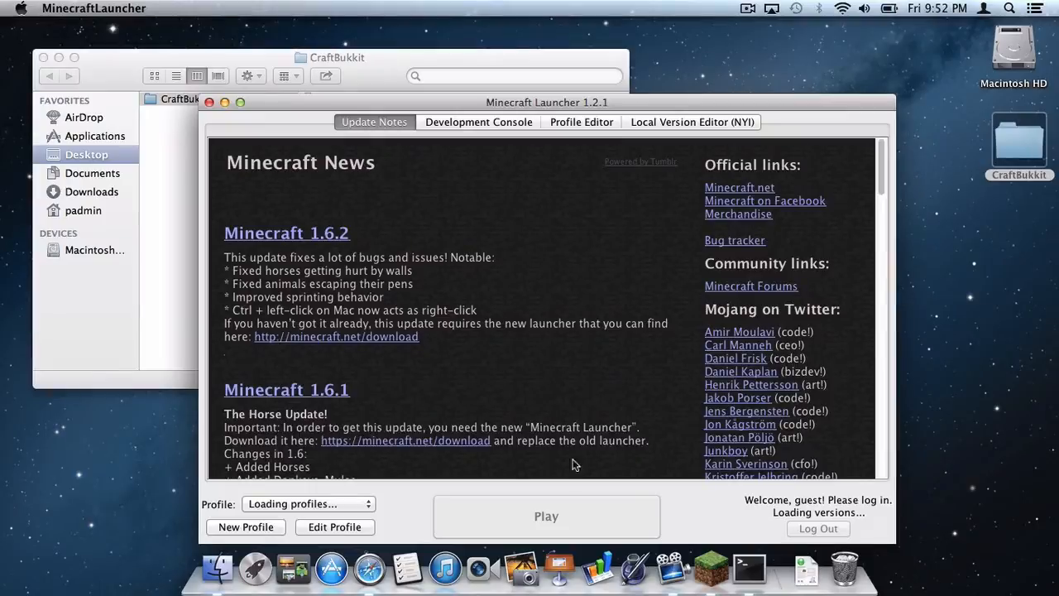
Launch Minecraft 1.6.2 with the launcher's Play button
{"action": "left_click", "coordinate": [478, 121]}
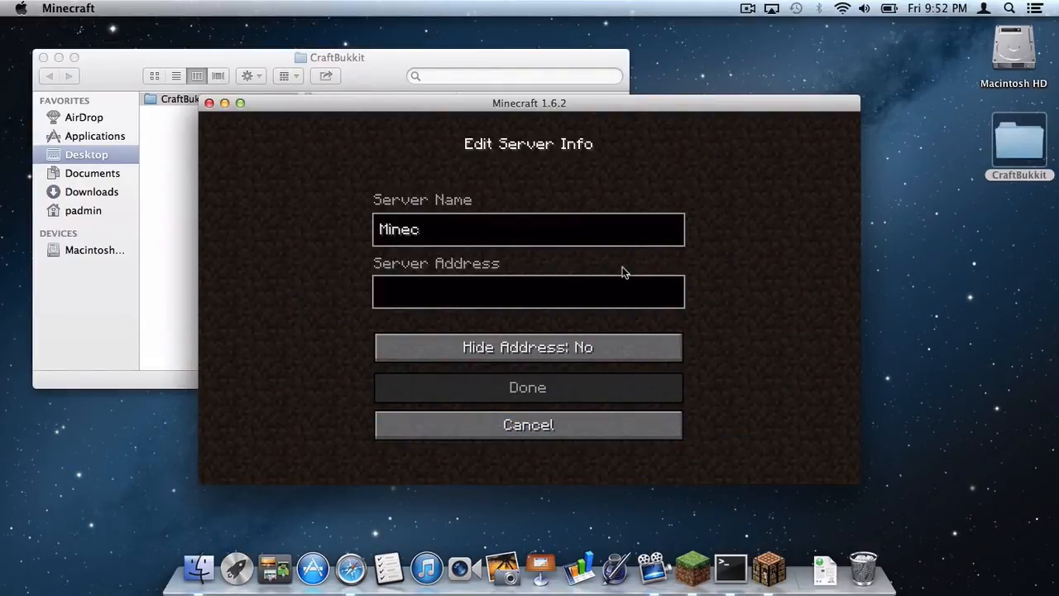
Add 'My Local Server' at localhost to the server list and join it
{"action": "type", "text": "My Local Server"}
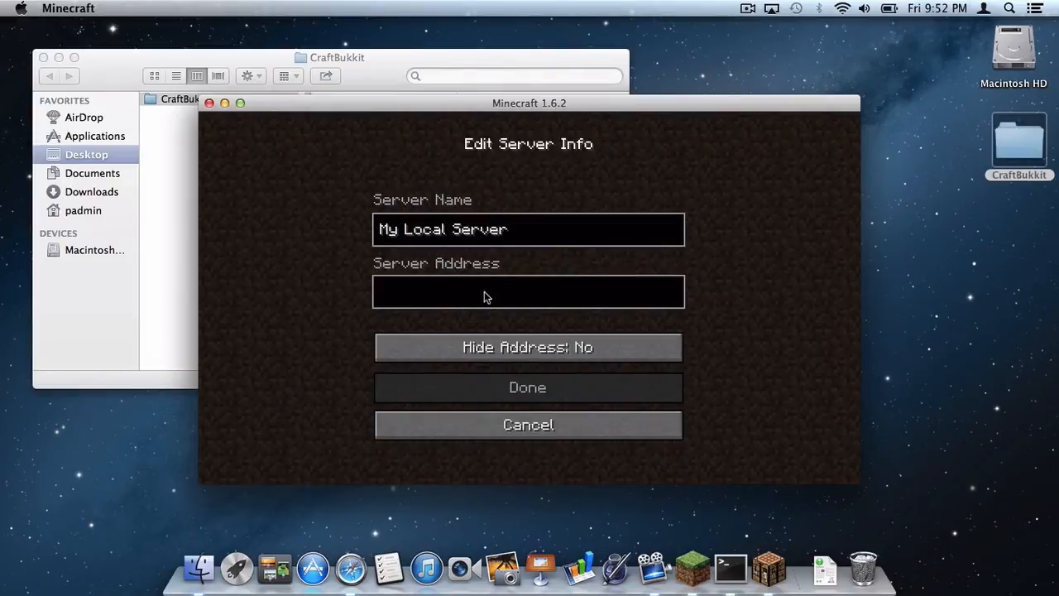
{"action": "type", "text": "localhost"}
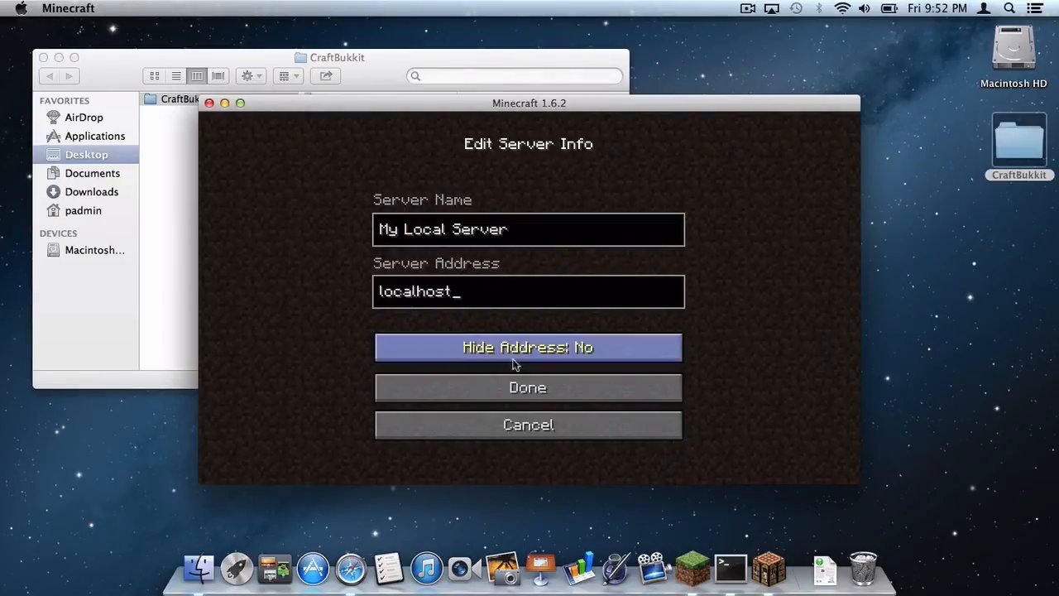
{"action": "left_click", "coordinate": [528, 388]}
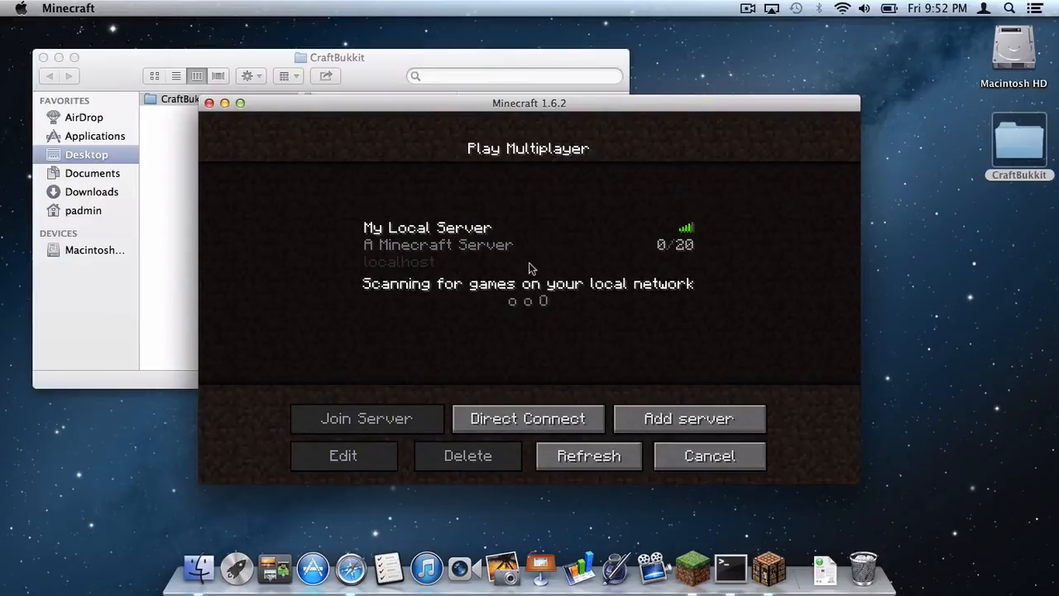
{"action": "left_click", "coordinate": [366, 418]}
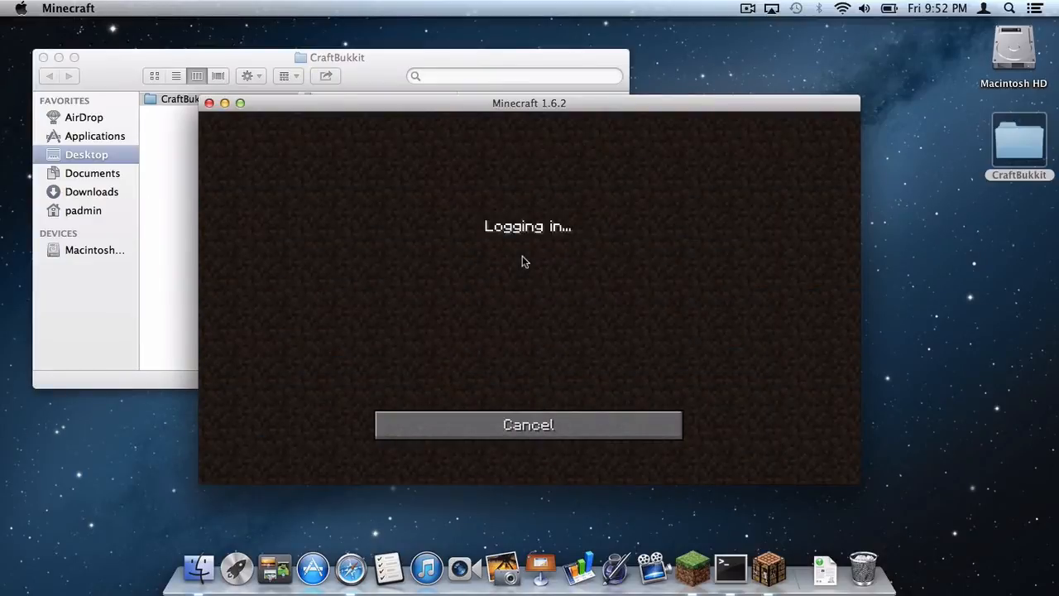